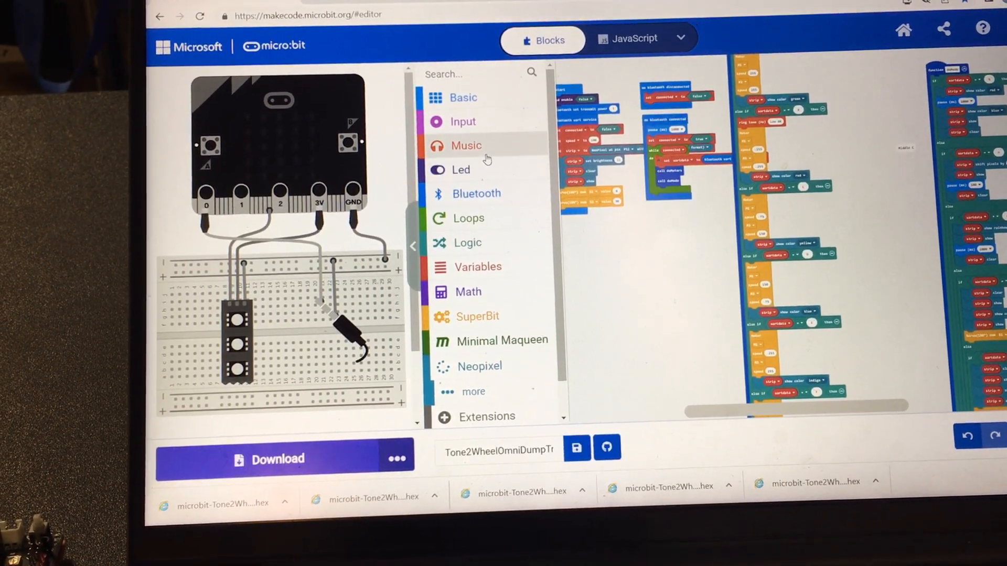
Add a 'ring tone (Hz)' block from Music into the reverse else-if branch.
left_click(466, 144)
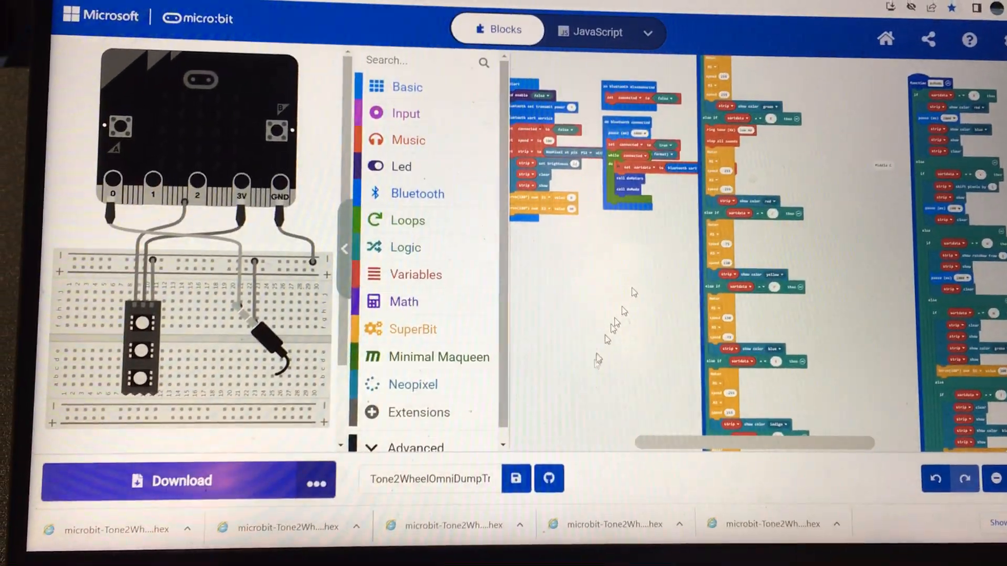
left_click(187, 480)
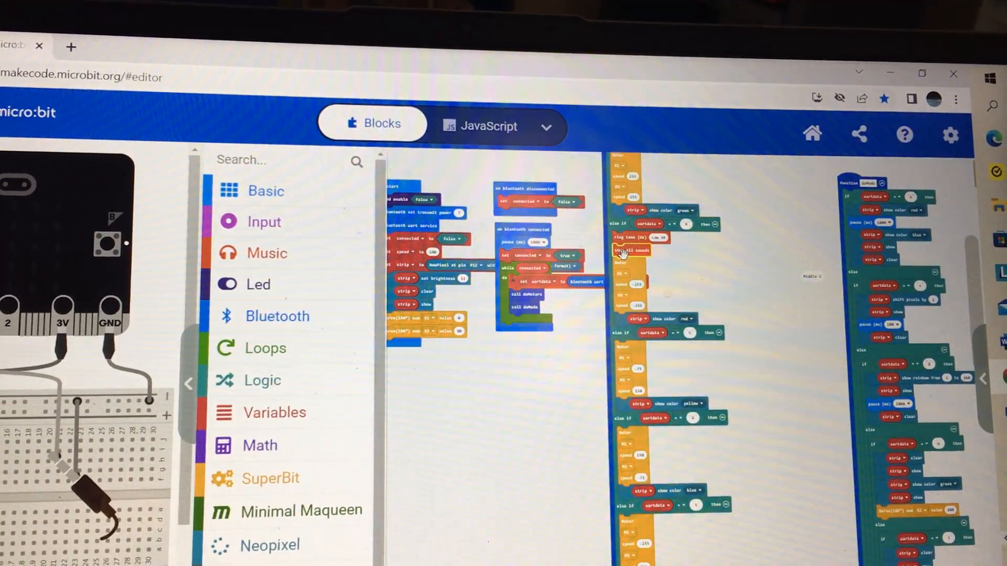
Save the project, download it as a .hex file and dismiss the completed dialog.
right_click(633, 249)
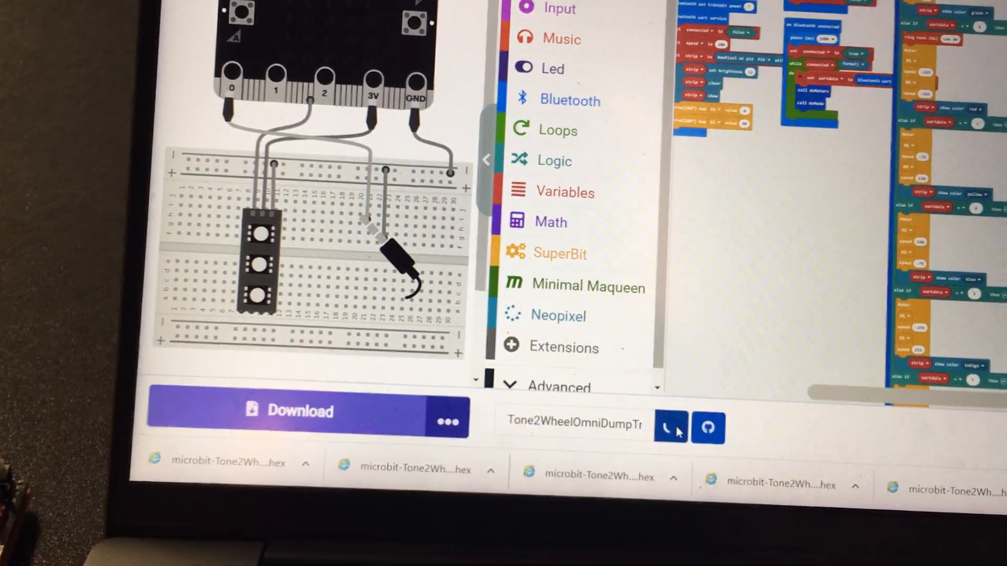
left_click(289, 412)
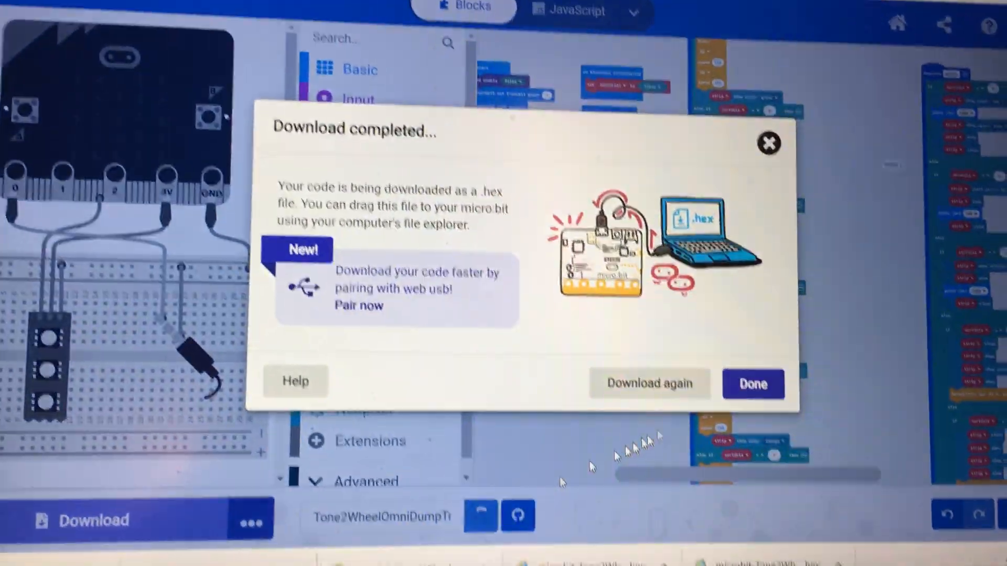
left_click(752, 384)
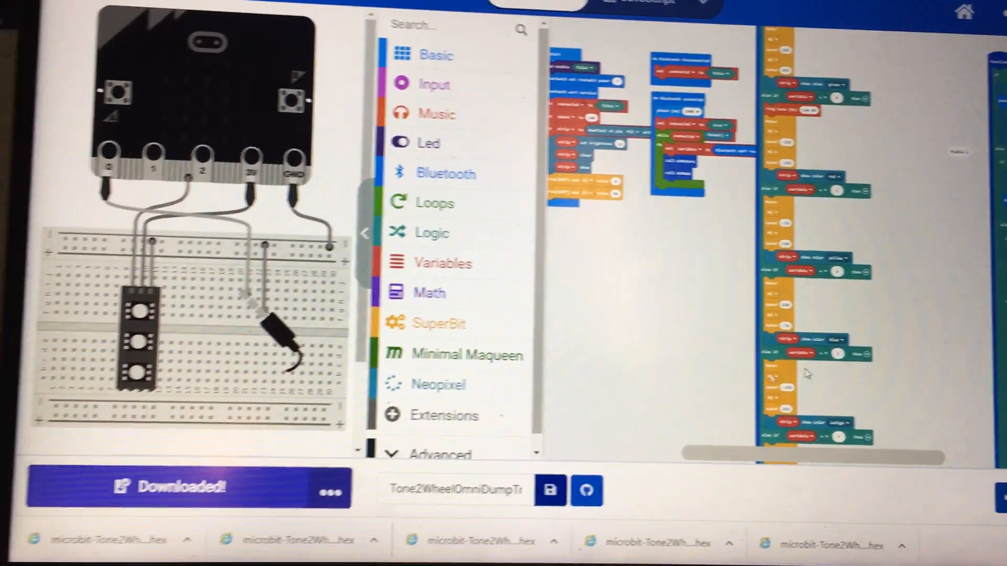